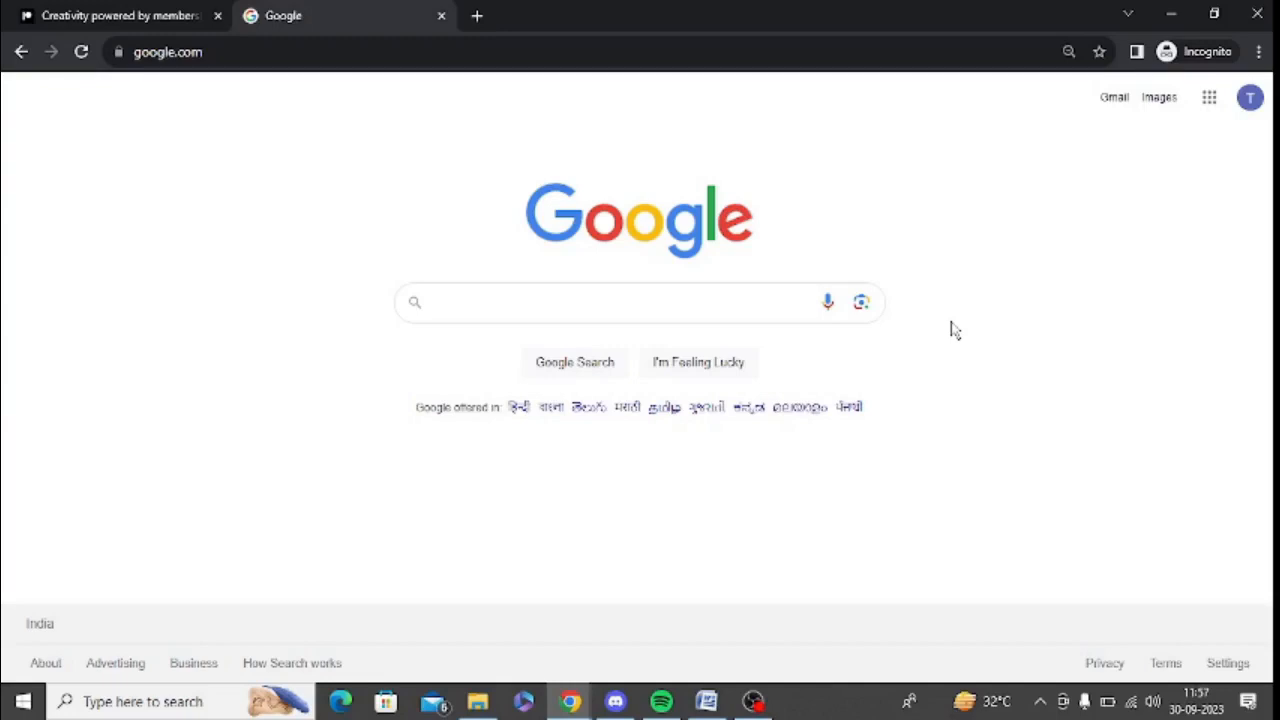
{"action": "mouse_move", "coordinate": [1038, 552]}
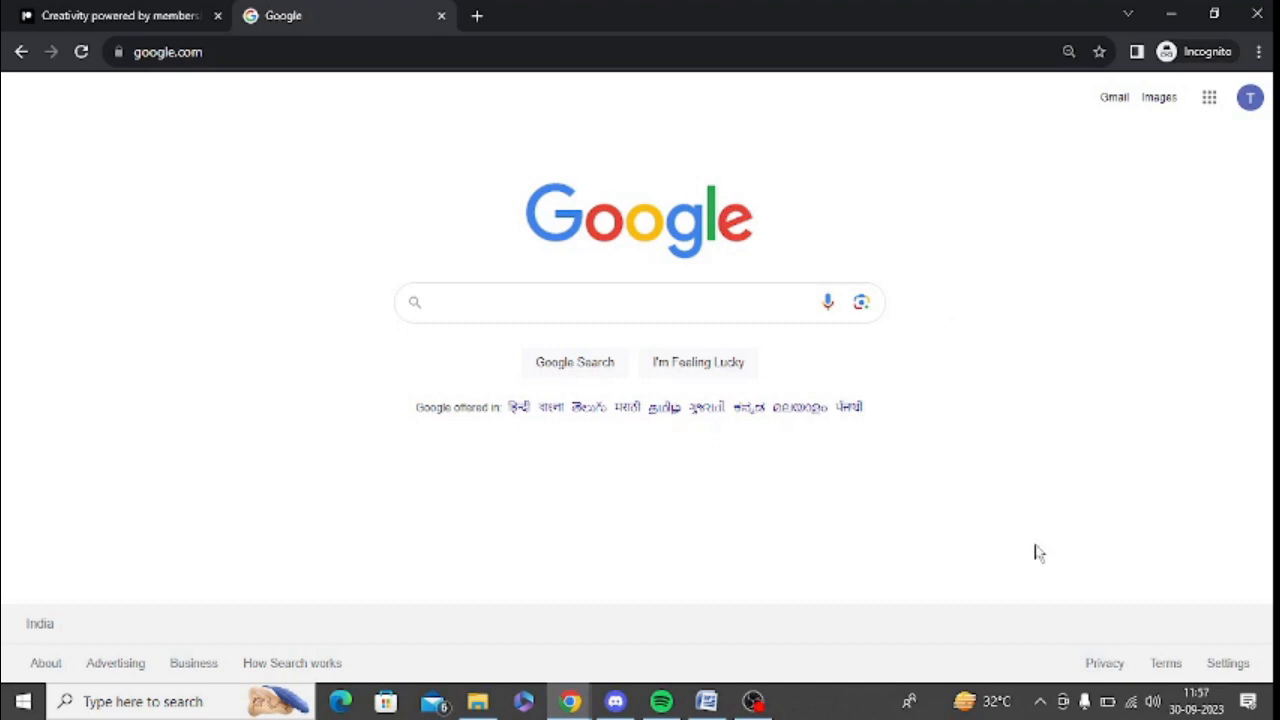
Step: Search Google for Patreon to bring up its results
{"action": "type", "text": "pi"}
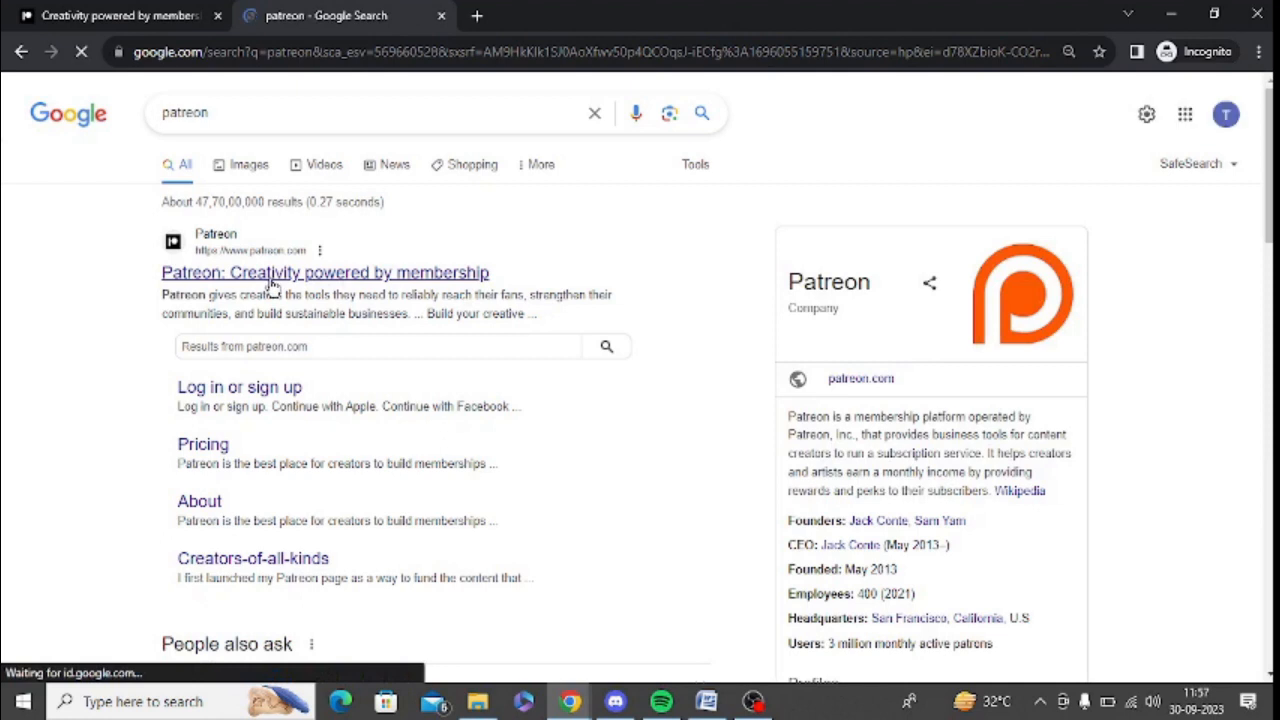
Step: Go to the official Patreon site from the results and sign in to reach the home feed
{"action": "left_click", "coordinate": [324, 272]}
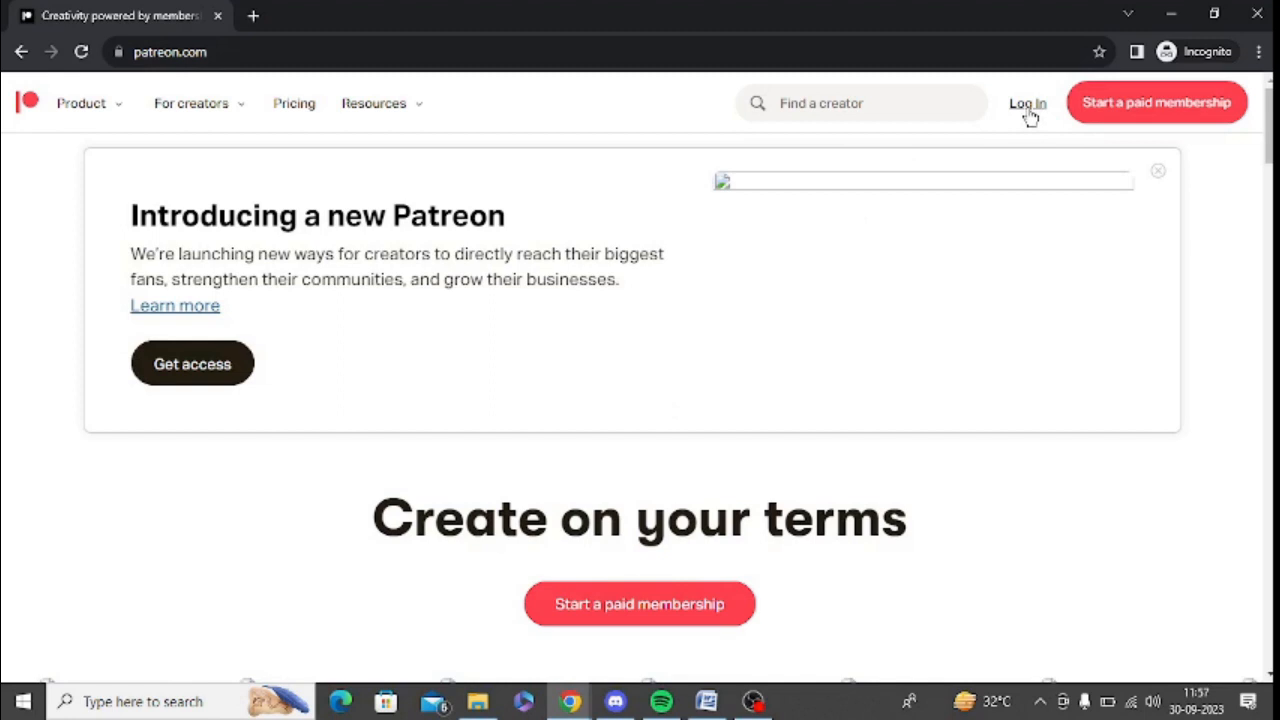
{"action": "mouse_move", "coordinate": [1028, 104]}
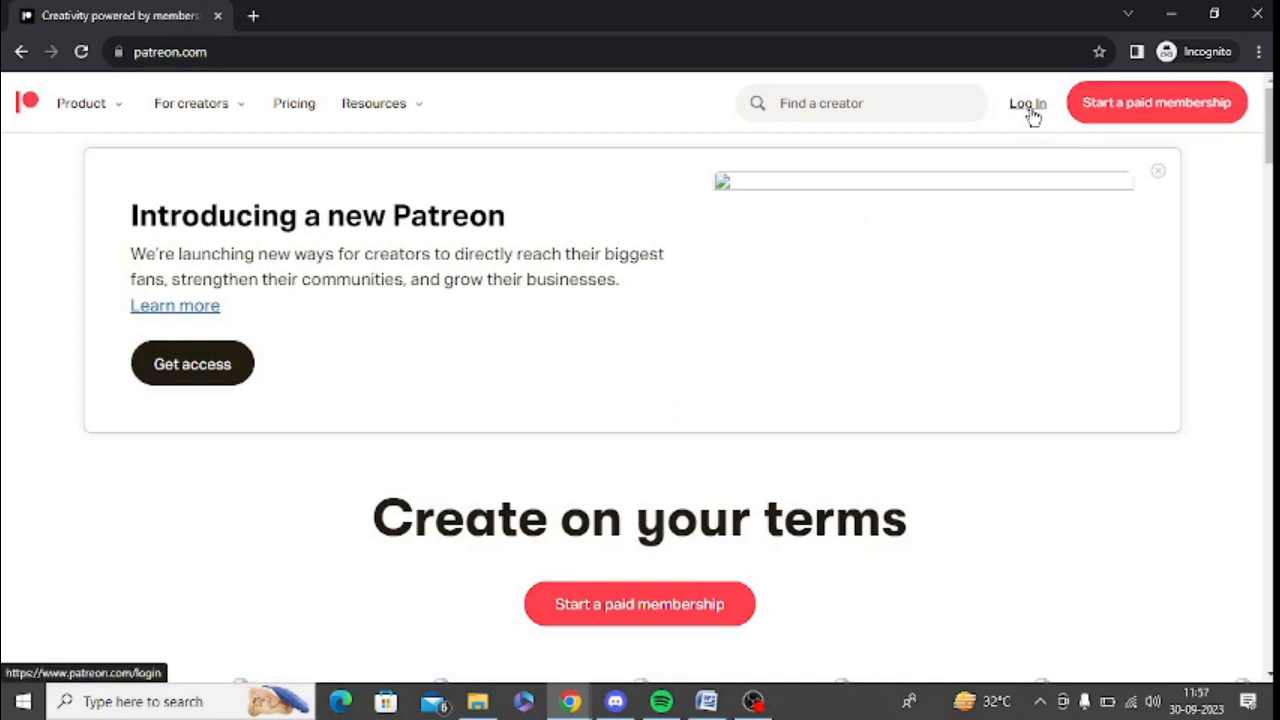
{"action": "left_click", "coordinate": [1028, 104]}
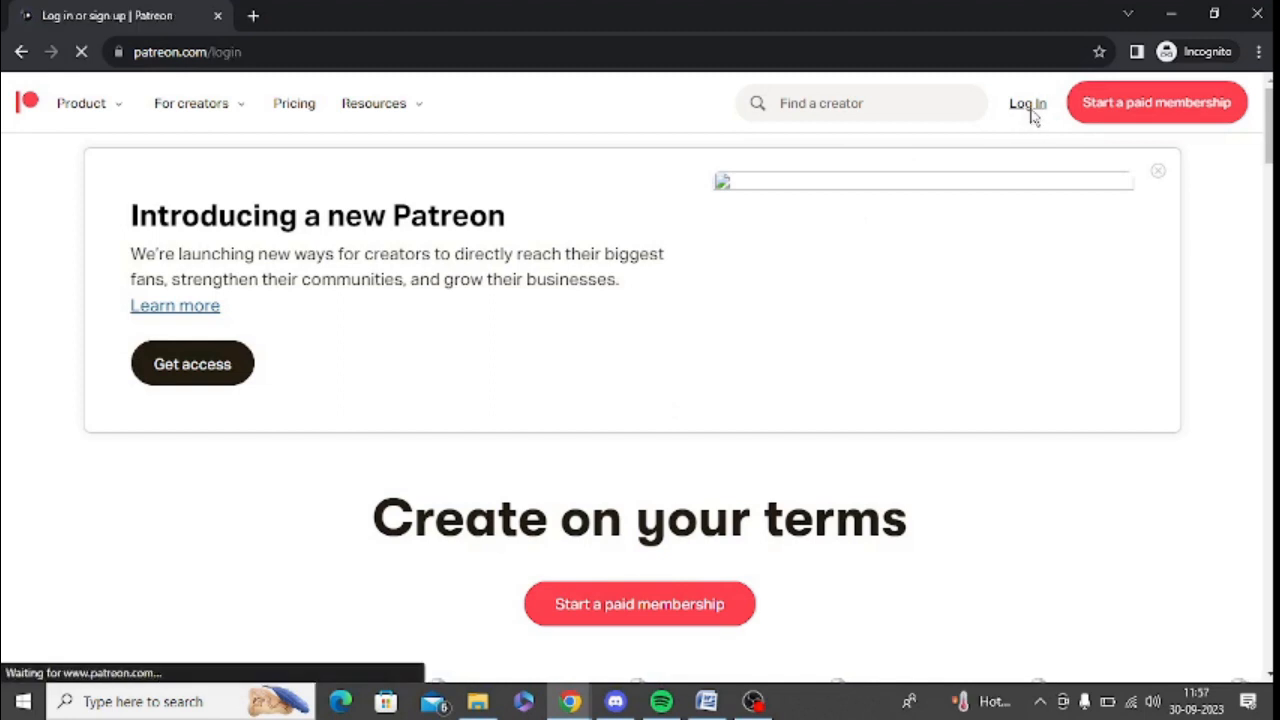
{"action": "left_click", "coordinate": [1026, 104]}
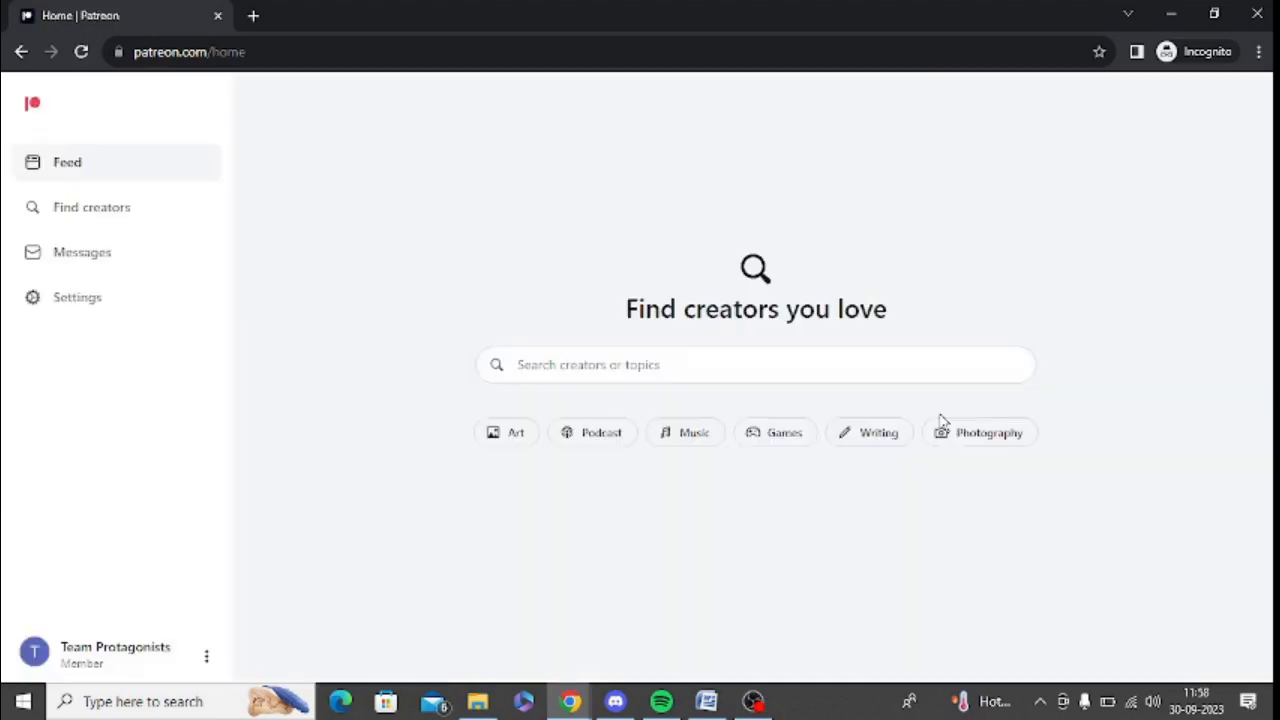
{"action": "mouse_move", "coordinate": [258, 244]}
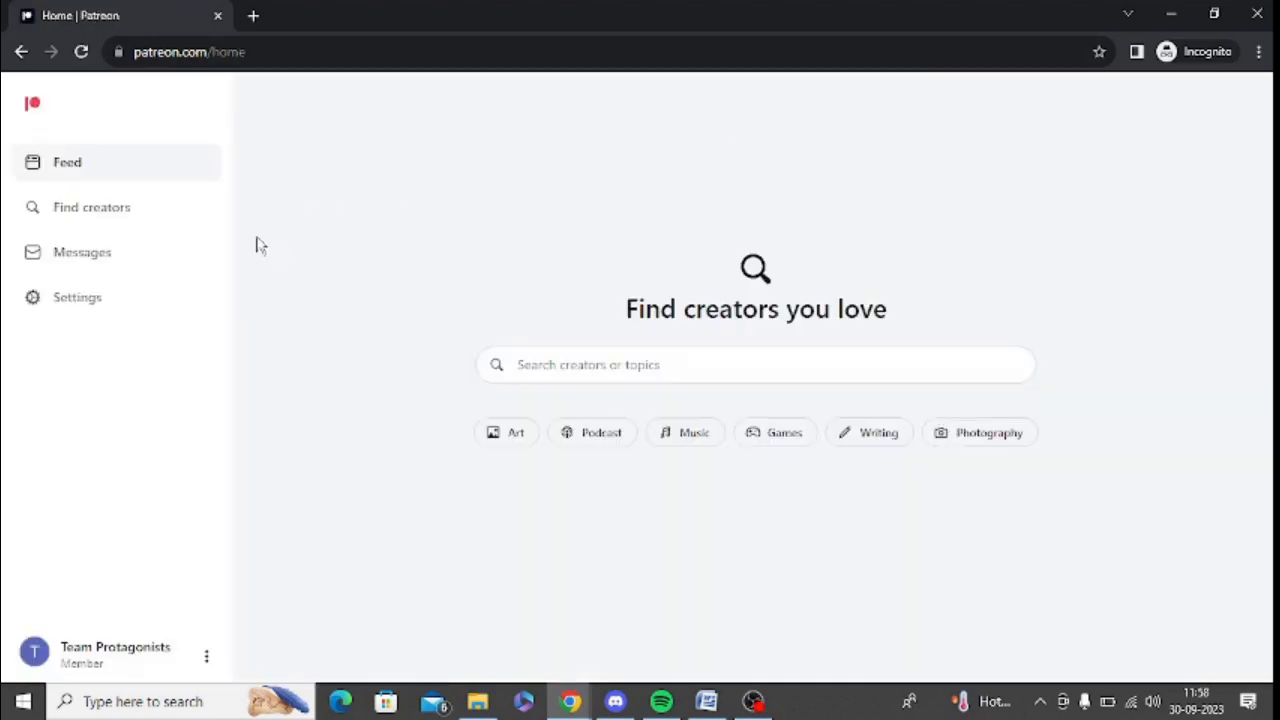
Step: Go to account settings, More > Connected apps, and select the Discord row
{"action": "left_click", "coordinate": [76, 296]}
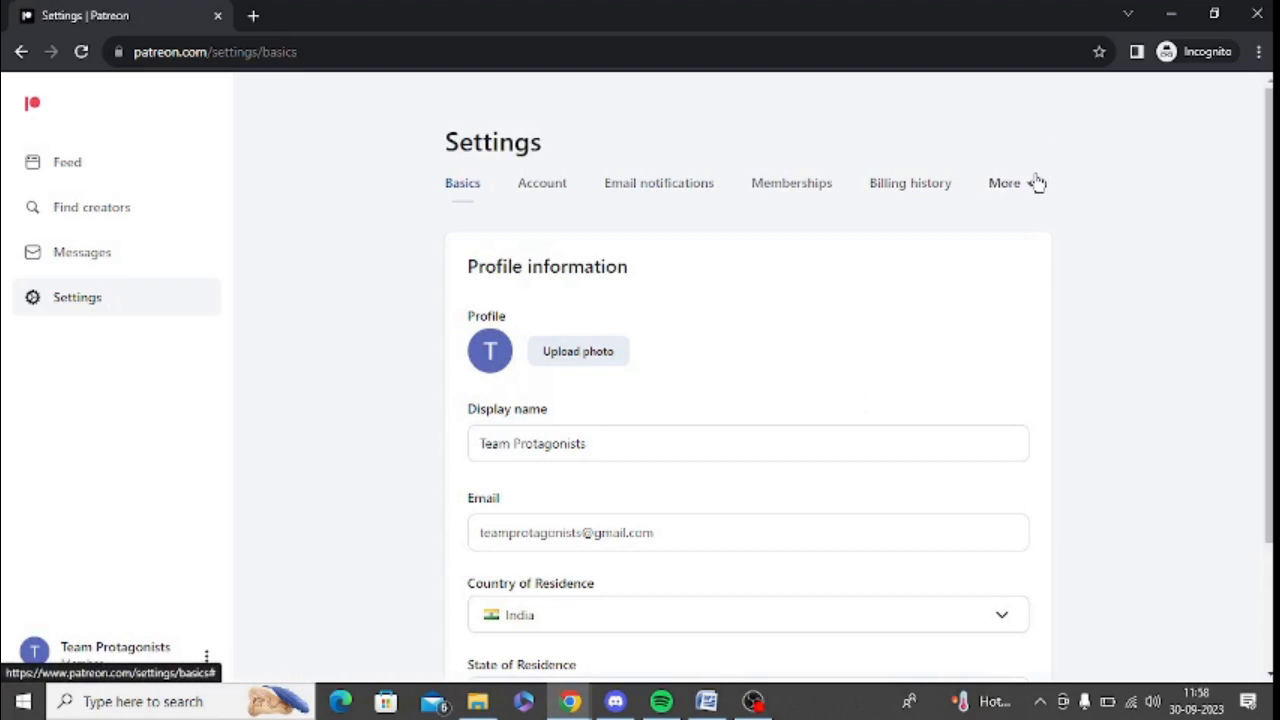
{"action": "left_click", "coordinate": [1004, 184]}
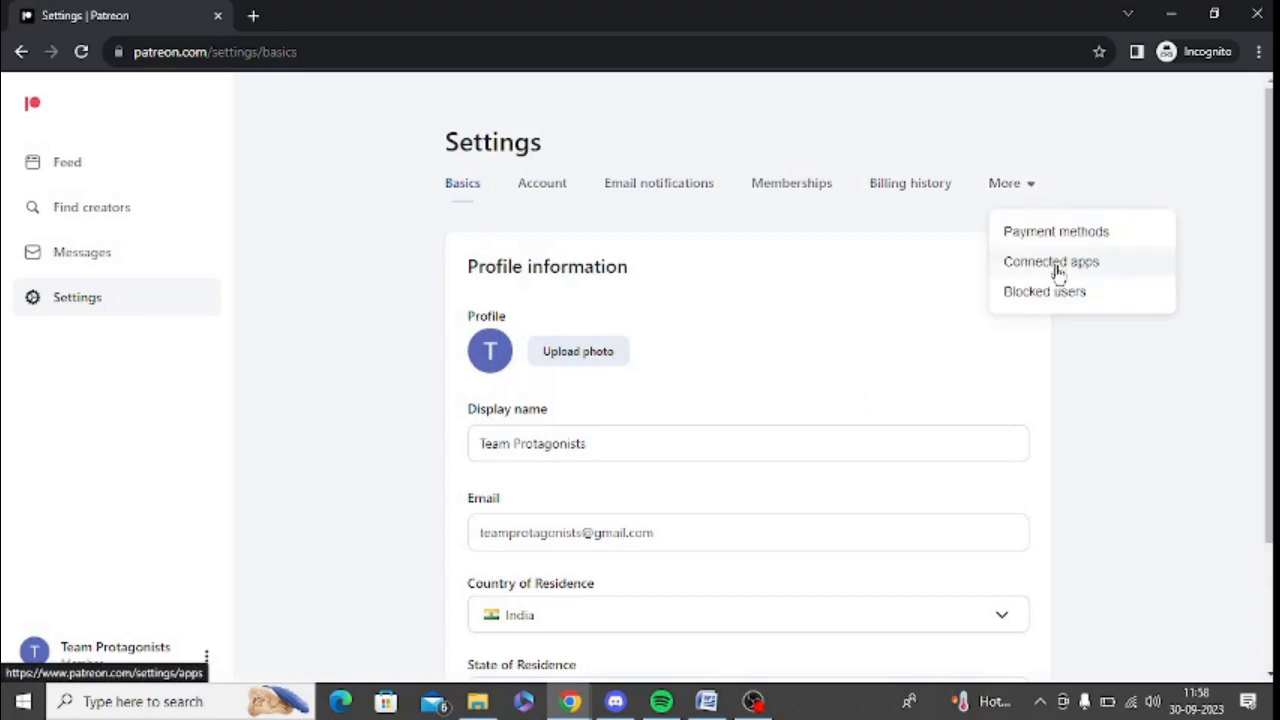
{"action": "left_click", "coordinate": [1052, 260]}
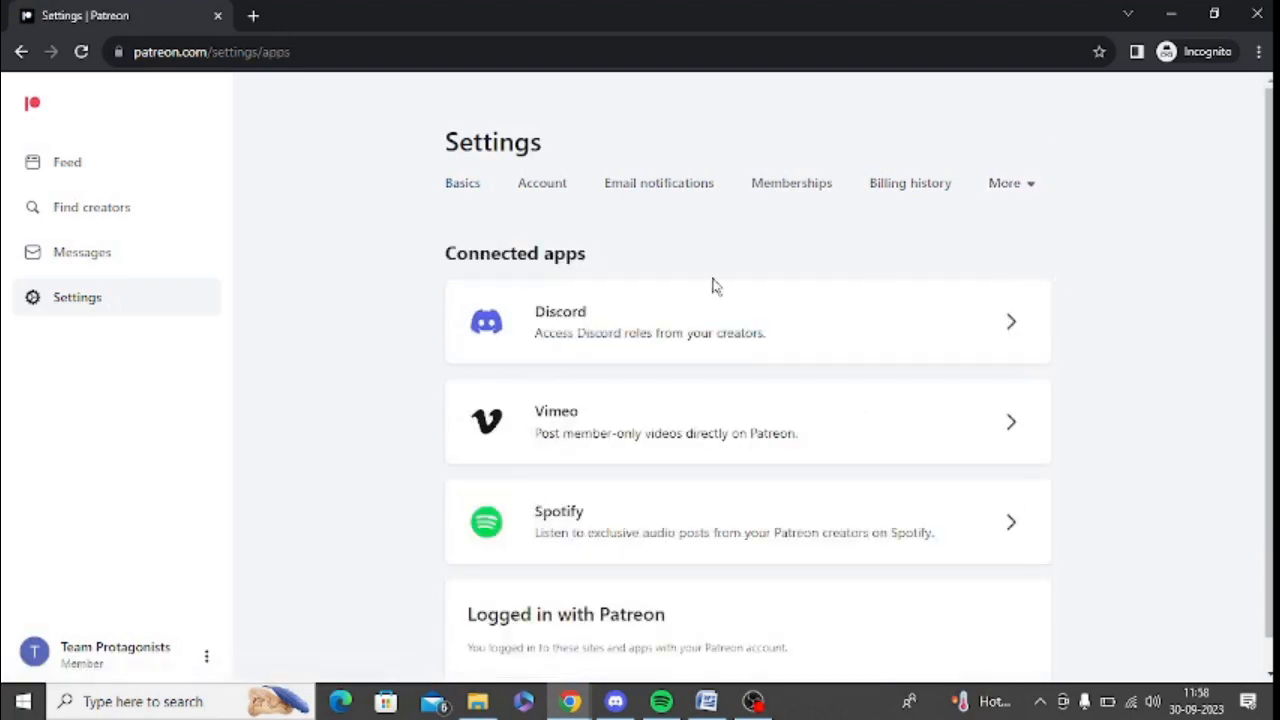
{"action": "mouse_move", "coordinate": [756, 338]}
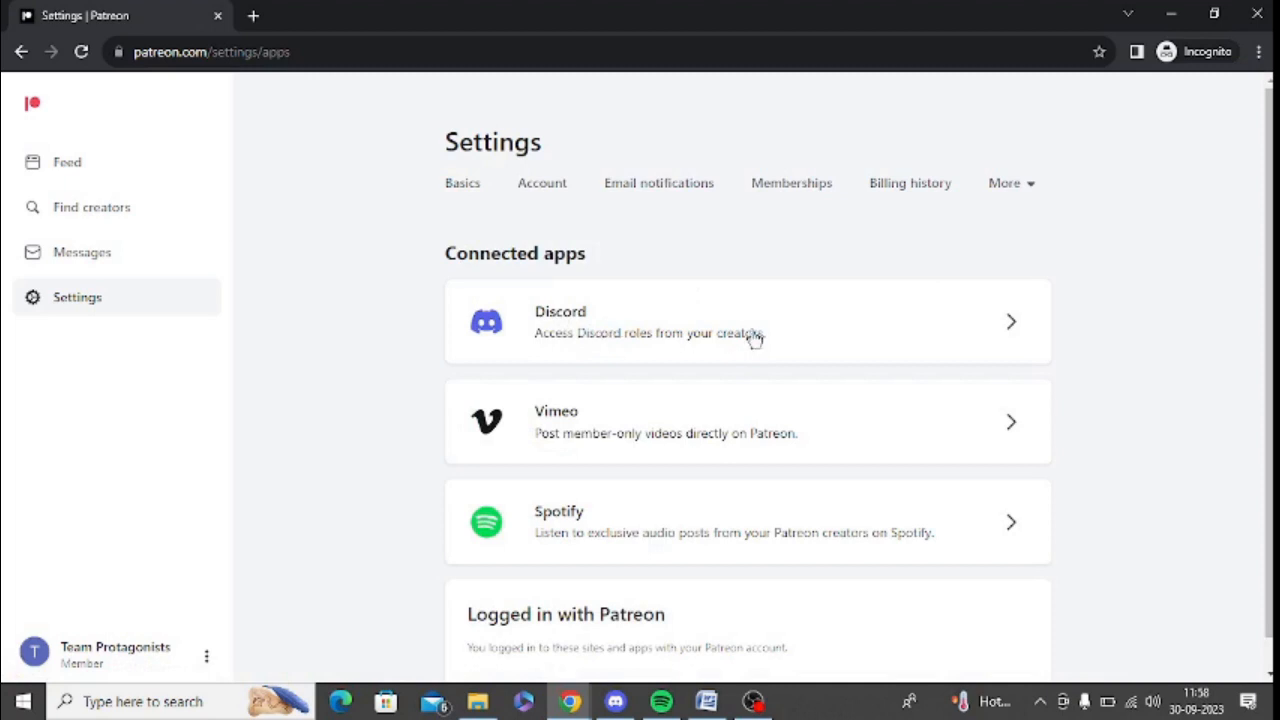
{"action": "left_click", "coordinate": [750, 320]}
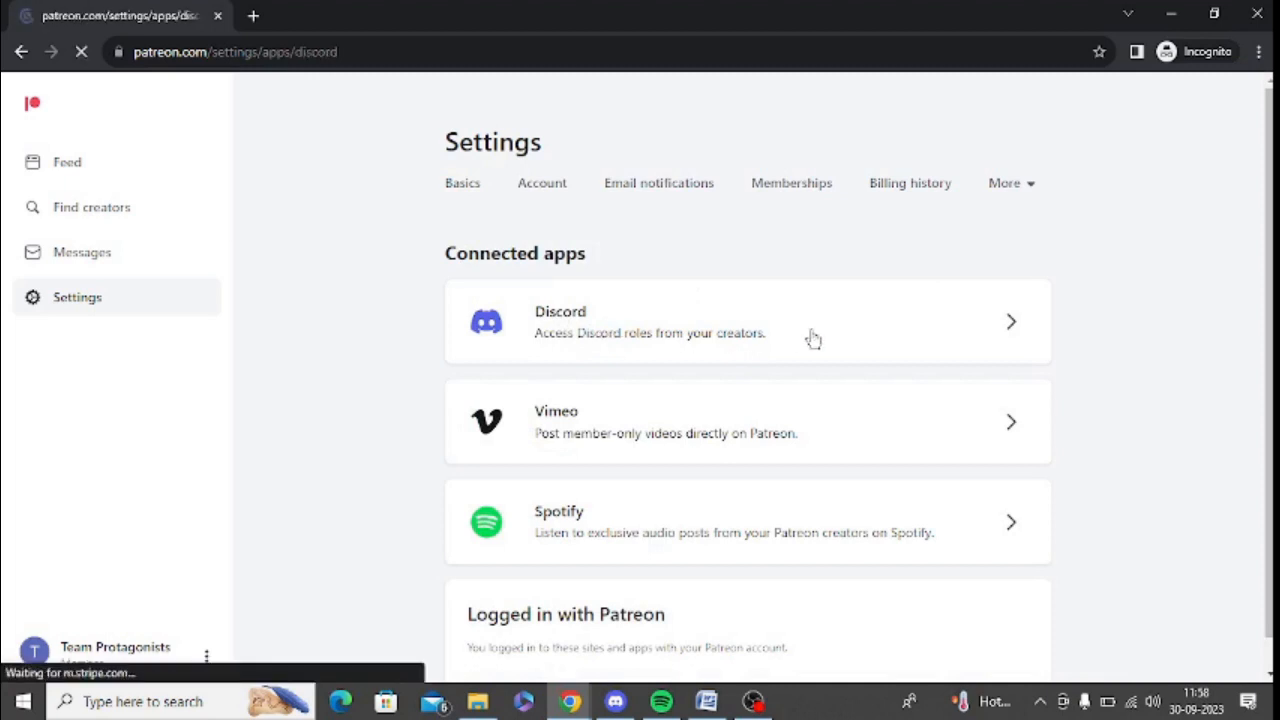
Step: Connect Discord: sign in to the Discord account and authorize Patreon's access
{"action": "left_click", "coordinate": [748, 320]}
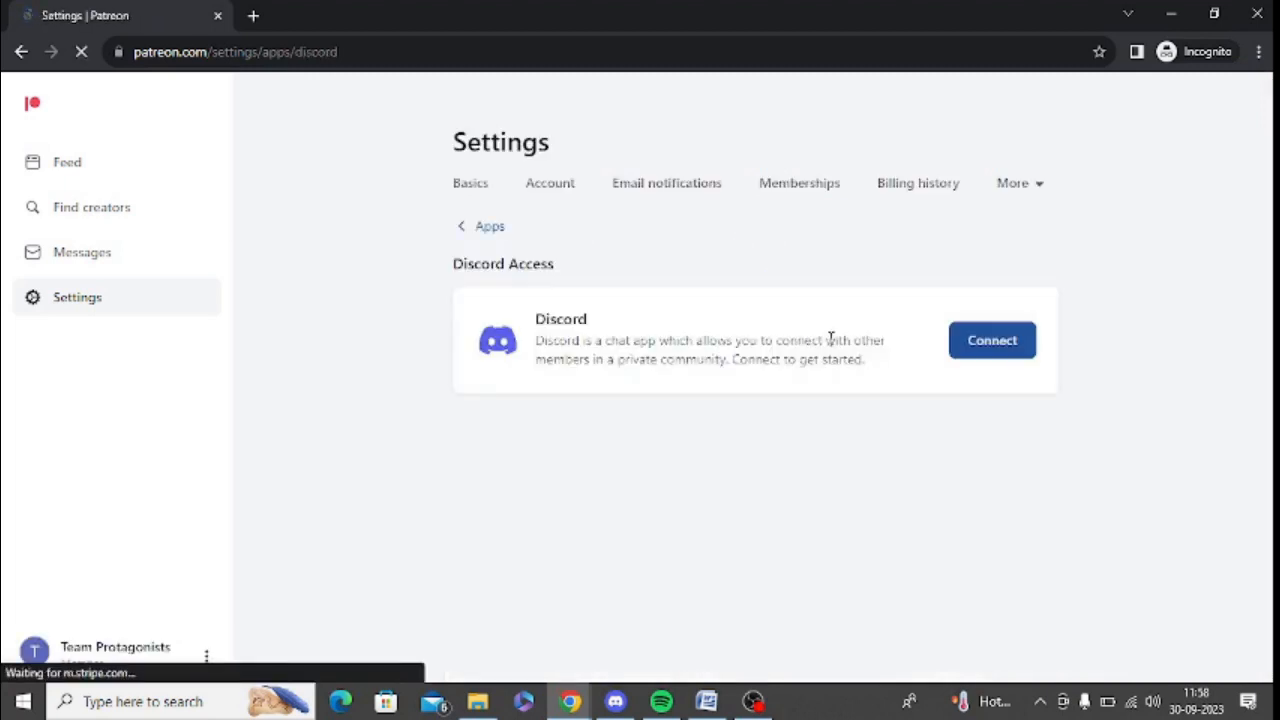
{"action": "left_click", "coordinate": [992, 340]}
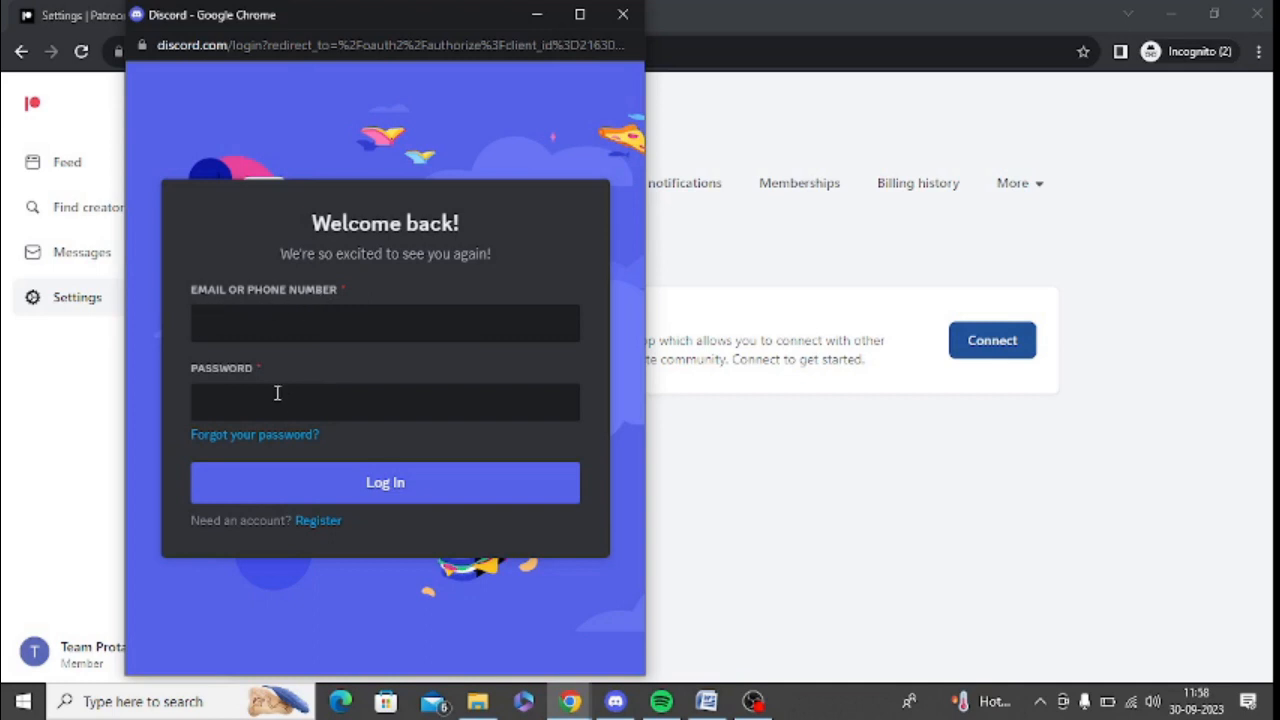
{"action": "left_click", "coordinate": [384, 482]}
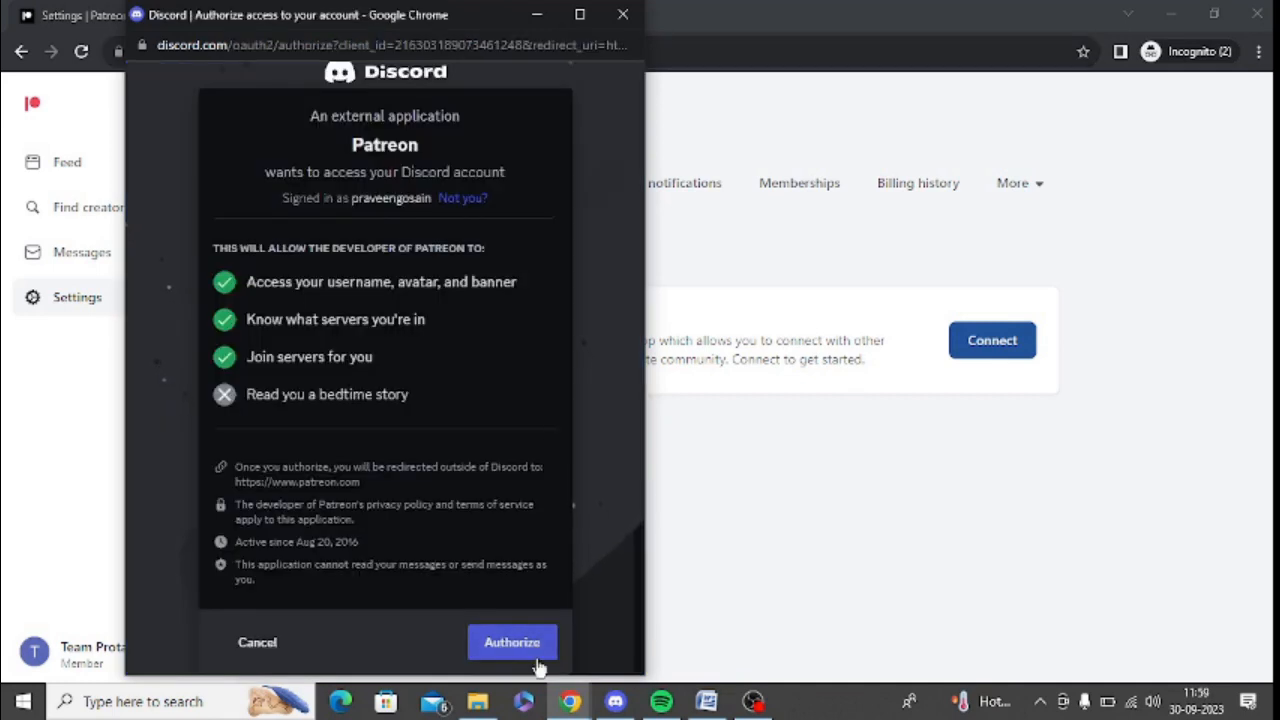
{"action": "left_click", "coordinate": [512, 642]}
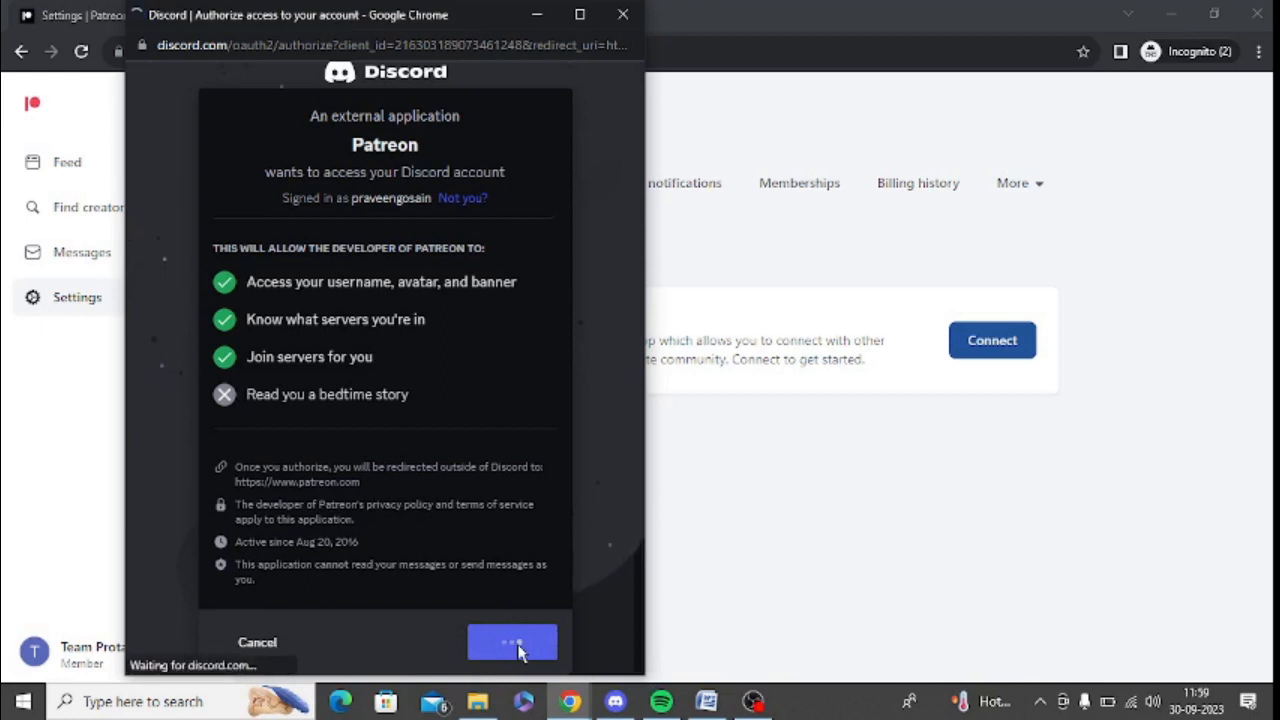
{"action": "left_click", "coordinate": [512, 642]}
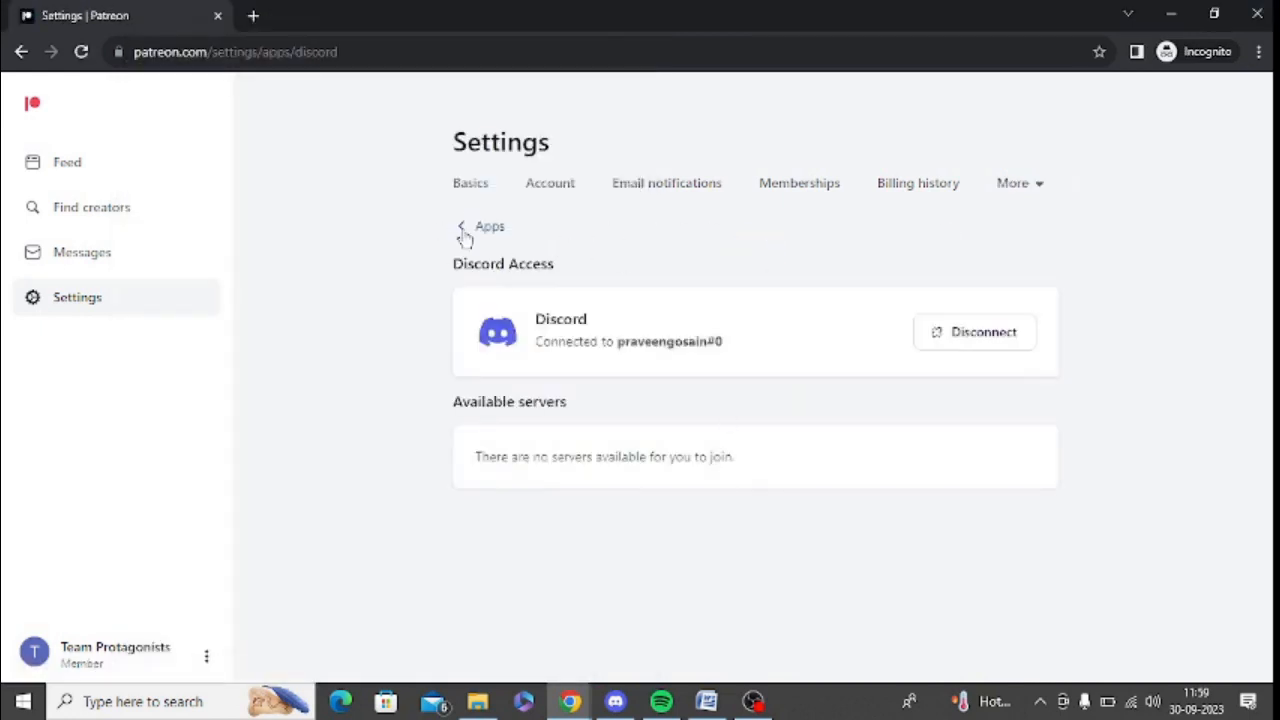
{"action": "left_click", "coordinate": [488, 224]}
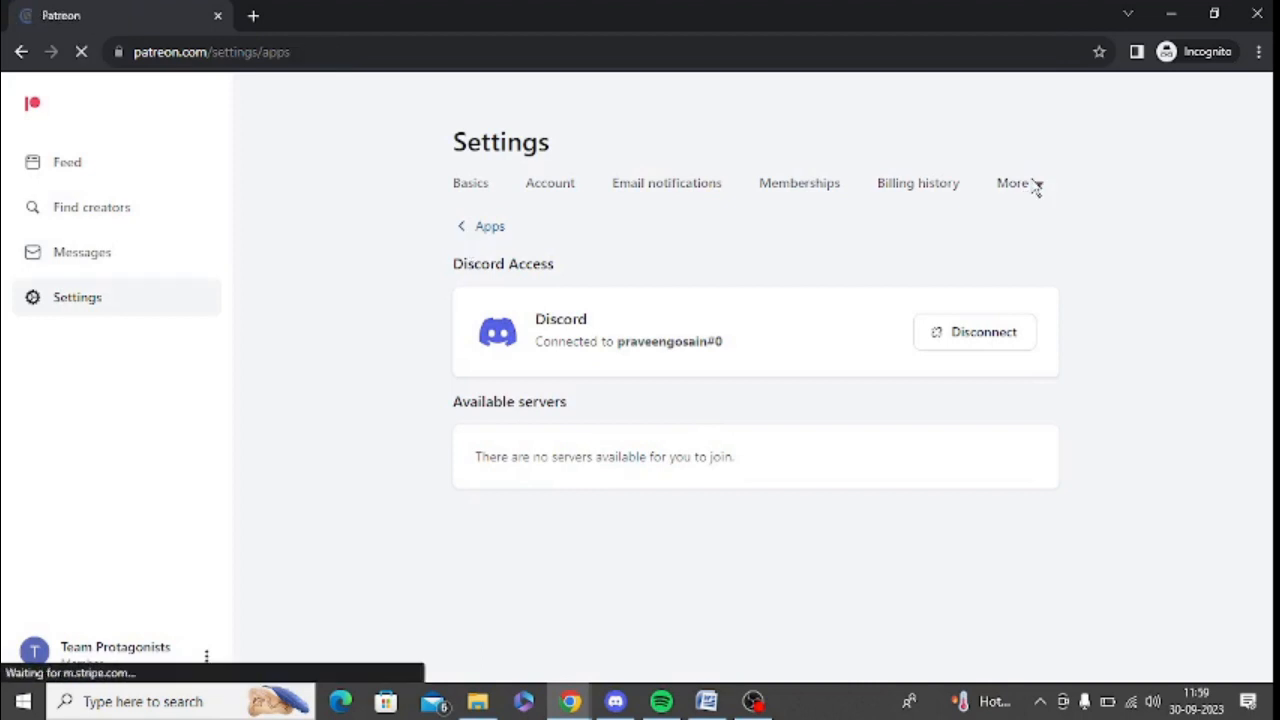
{"action": "left_click", "coordinate": [488, 224]}
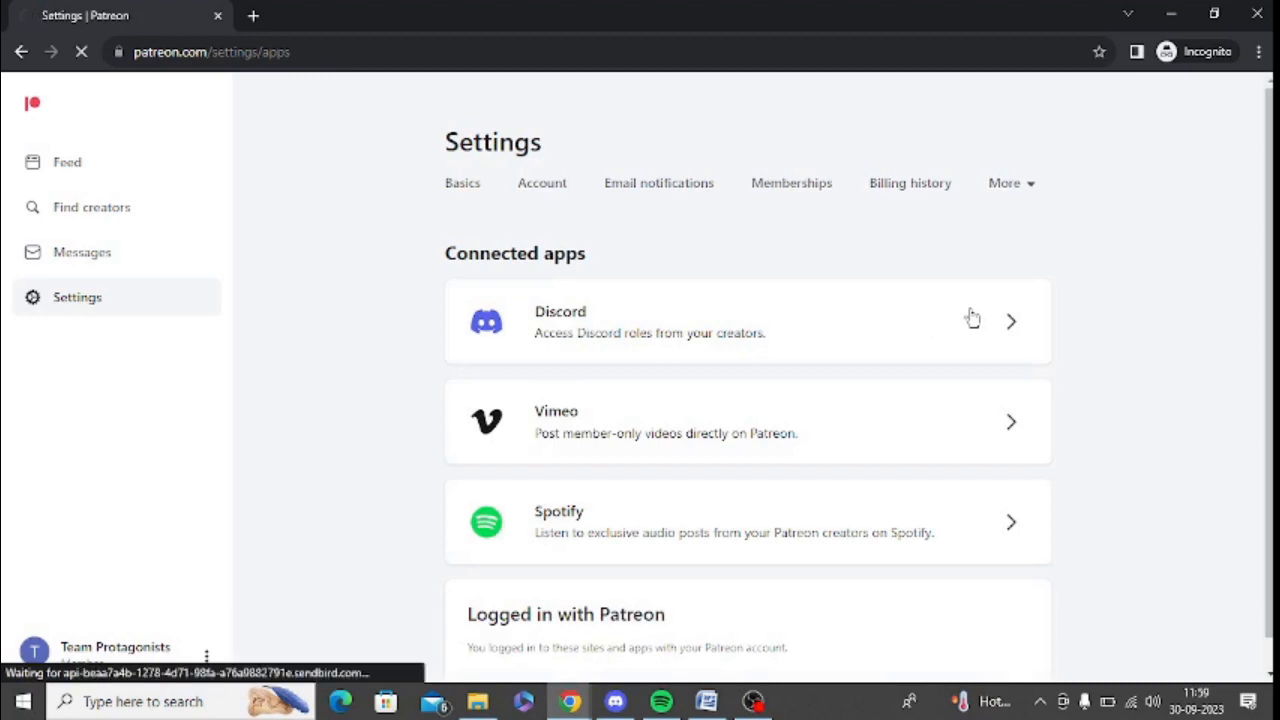
{"action": "left_click", "coordinate": [748, 320]}
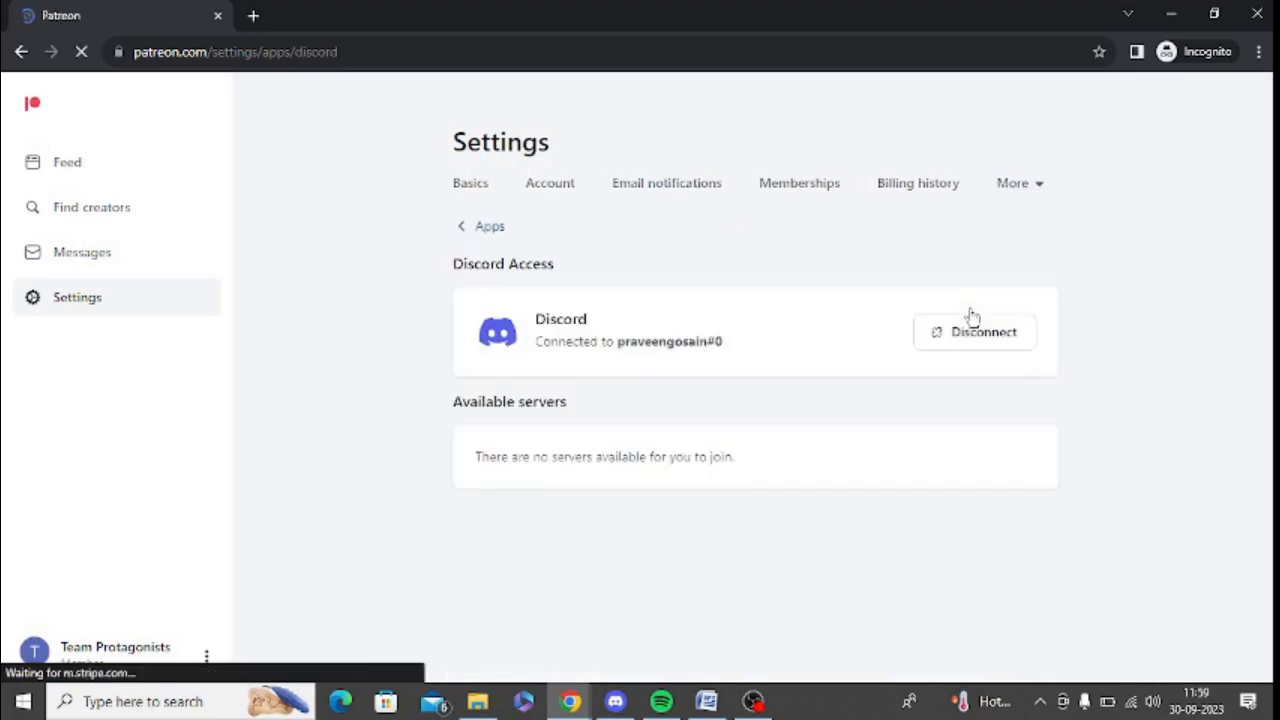
{"action": "double_click", "coordinate": [610, 340]}
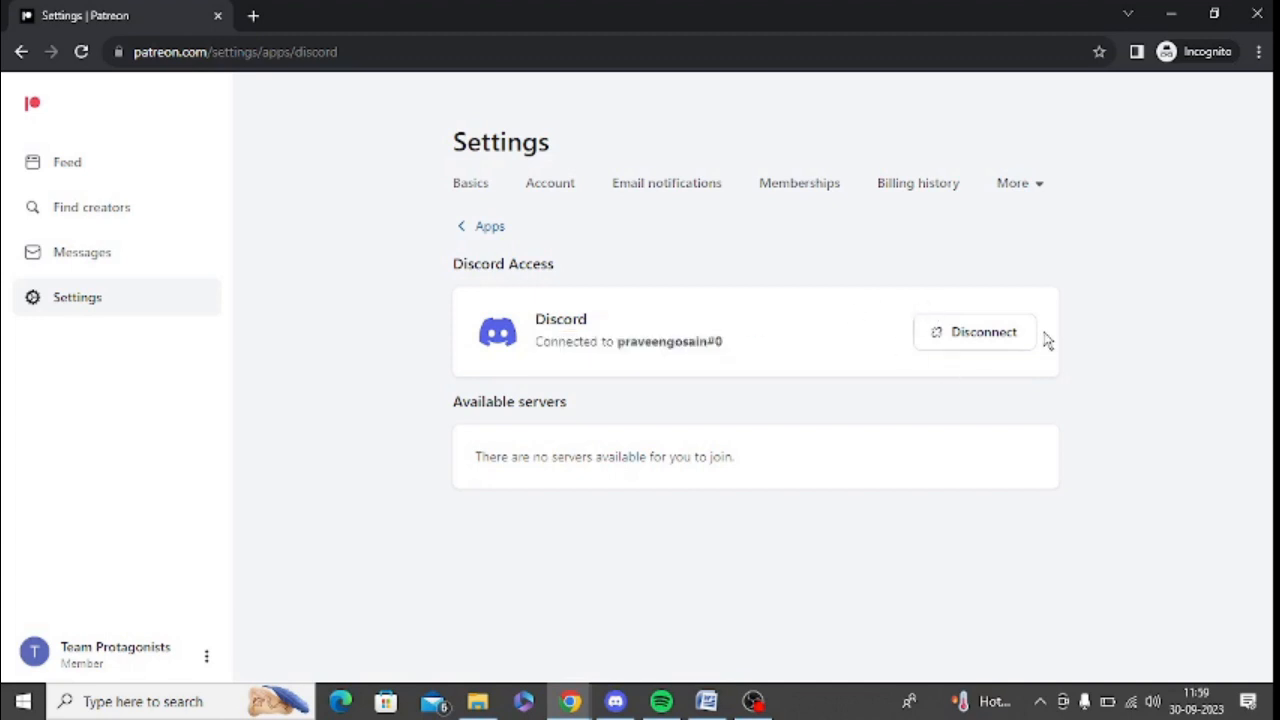
{"action": "mouse_move", "coordinate": [656, 264]}
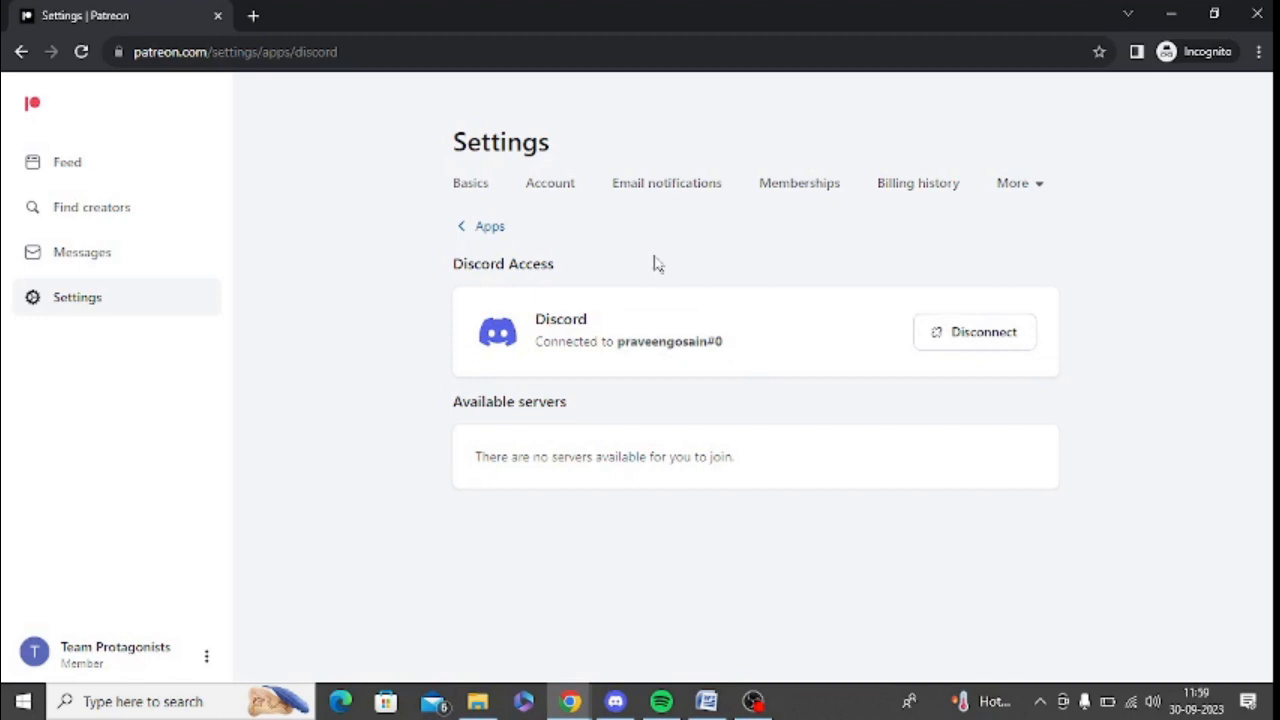
{"action": "mouse_move", "coordinate": [924, 350]}
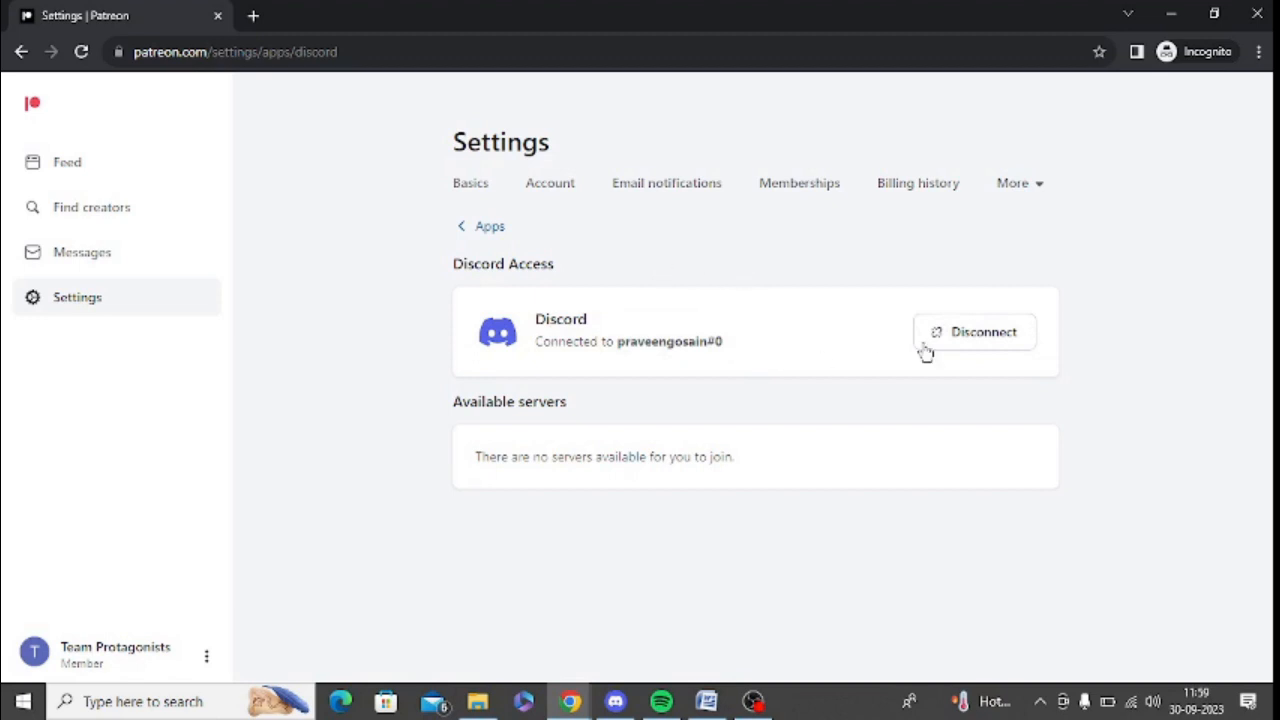
Step: Disconnect Discord from the Patreon account via the Discord Access card
{"action": "left_click", "coordinate": [982, 332]}
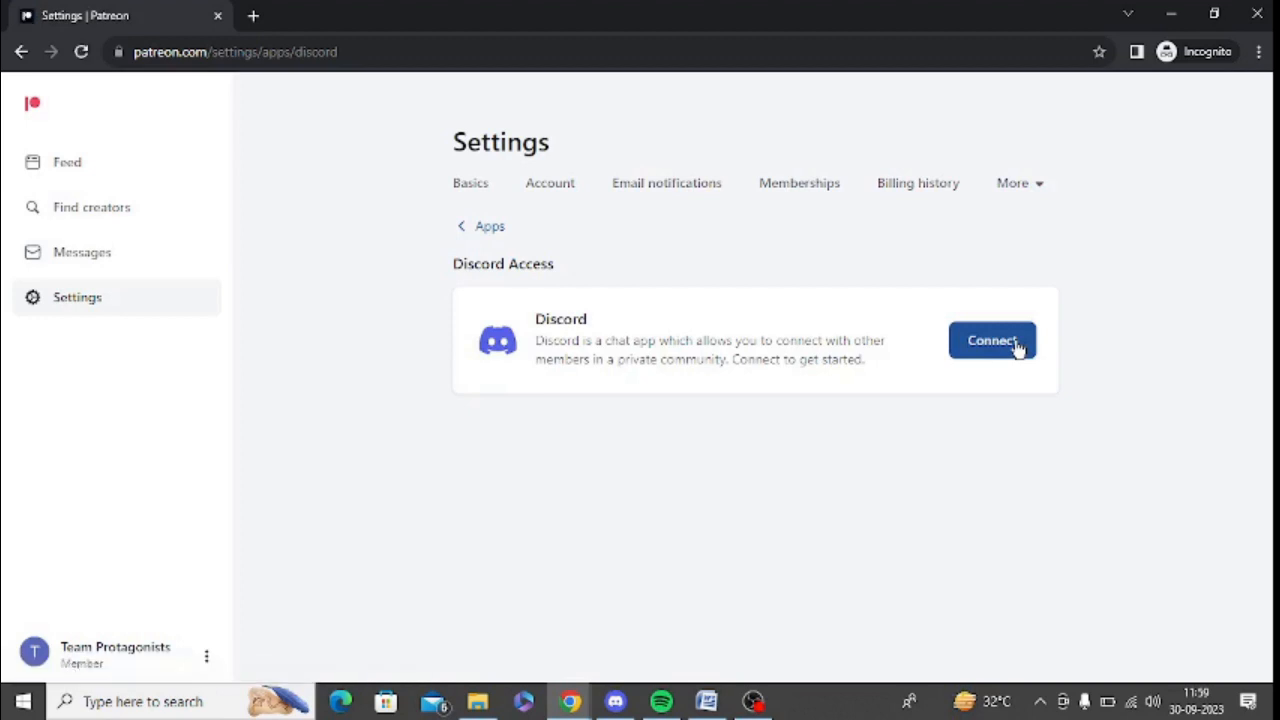
{"action": "mouse_move", "coordinate": [208, 52]}
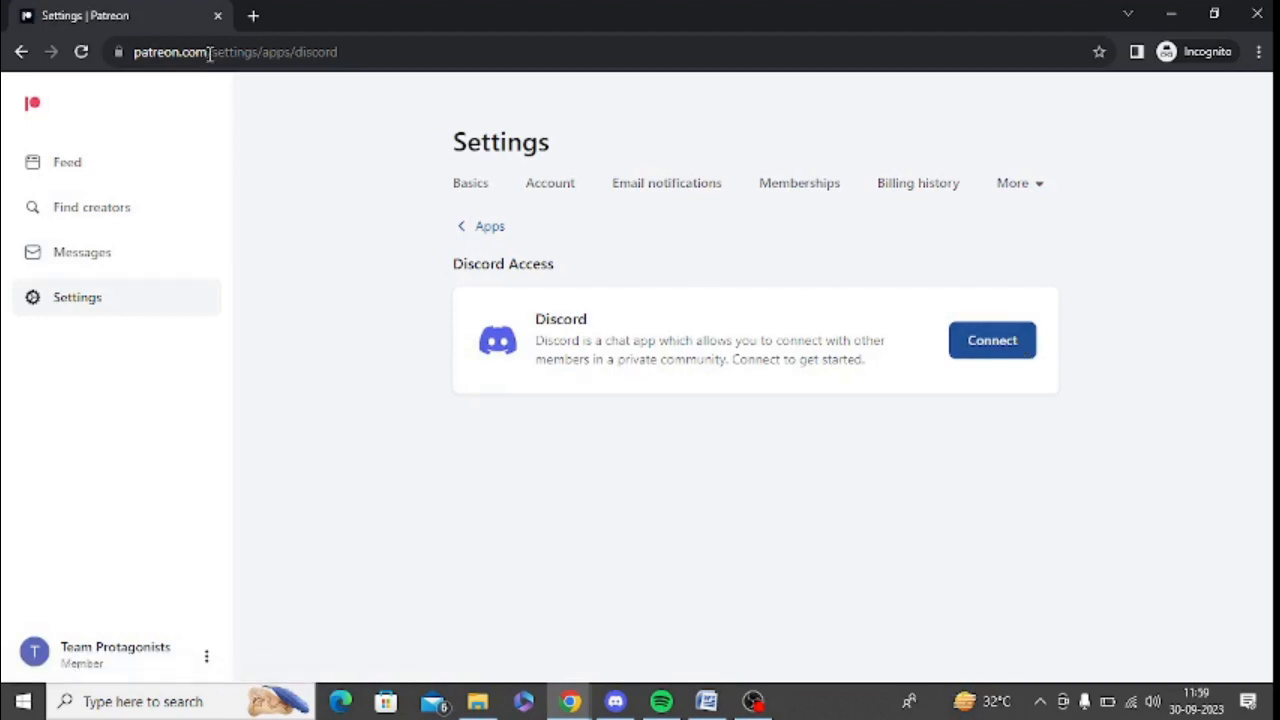